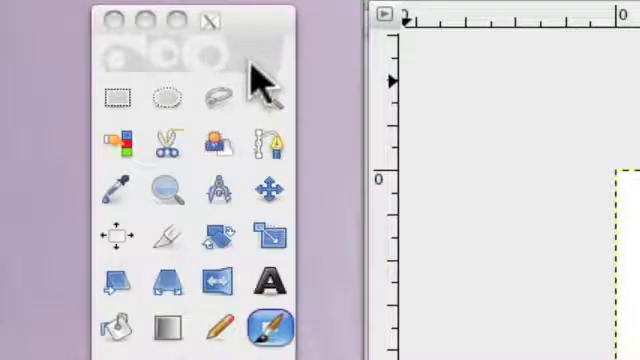
mouse_move(258, 80)
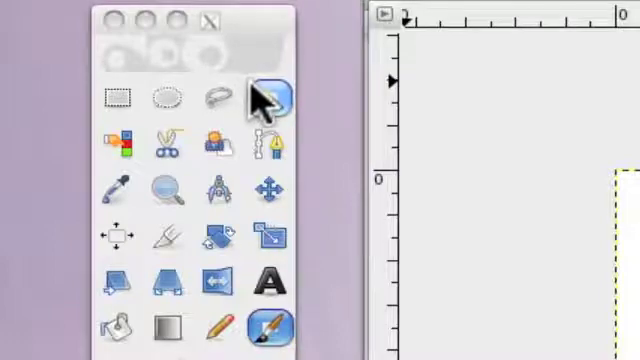
mouse_move(262, 96)
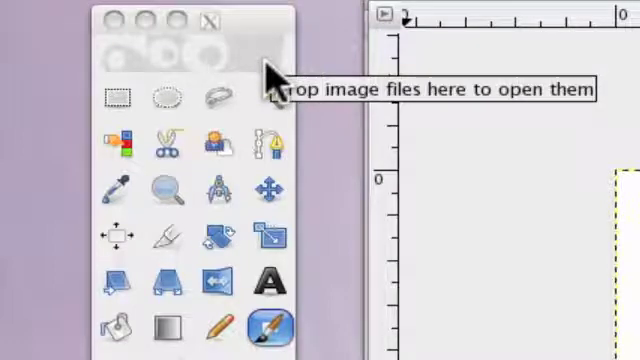
mouse_move(262, 96)
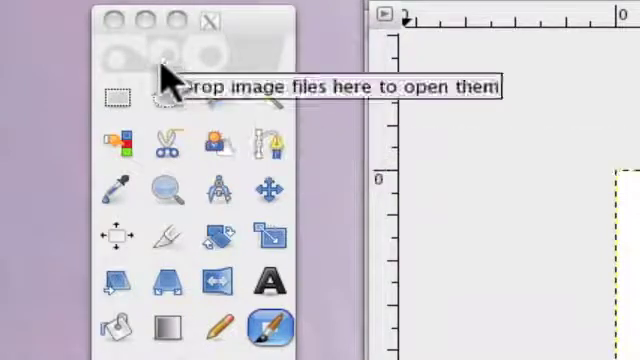
mouse_move(112, 96)
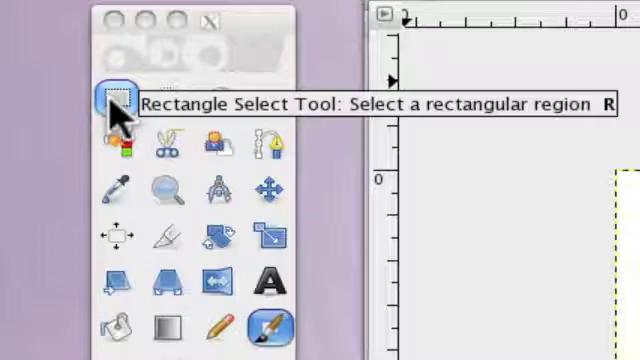
click(160, 100)
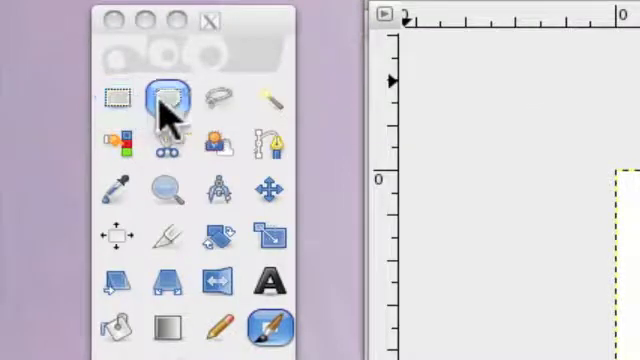
mouse_move(160, 100)
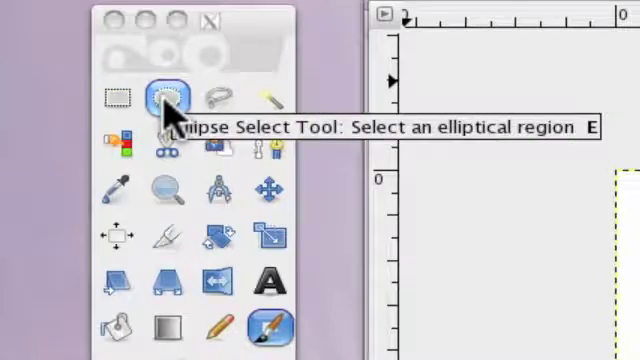
mouse_move(210, 98)
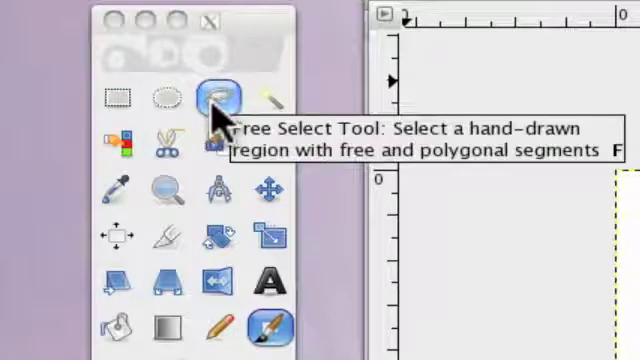
mouse_move(258, 96)
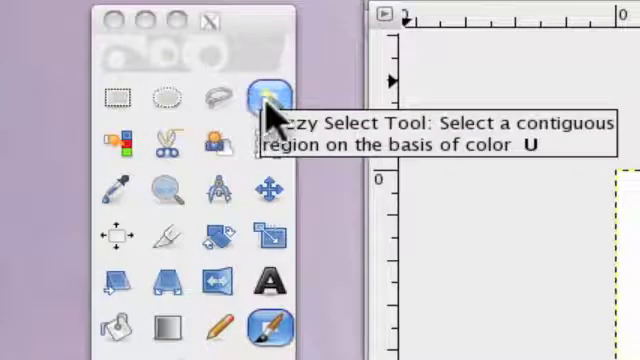
mouse_move(112, 142)
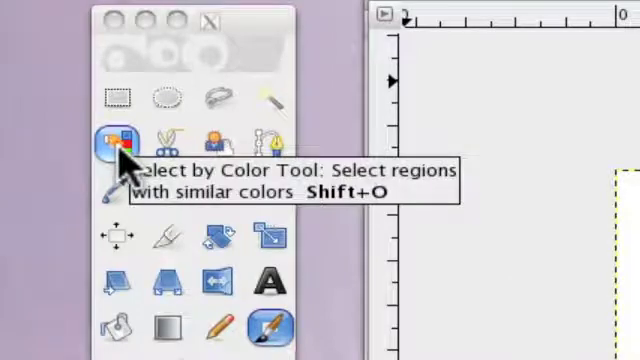
mouse_move(164, 142)
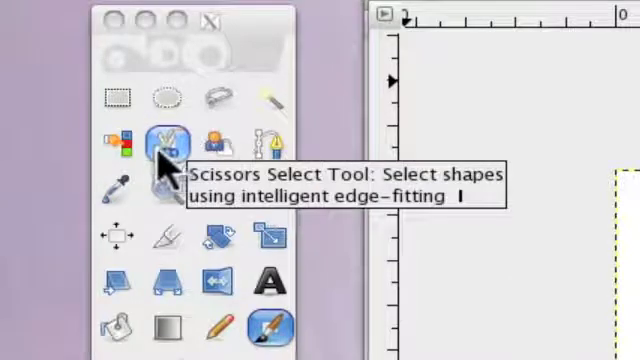
mouse_move(210, 138)
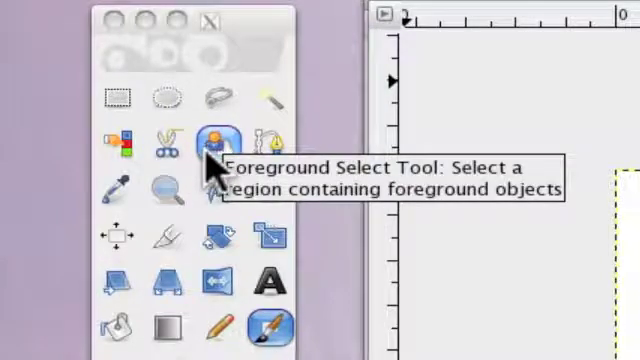
mouse_move(264, 144)
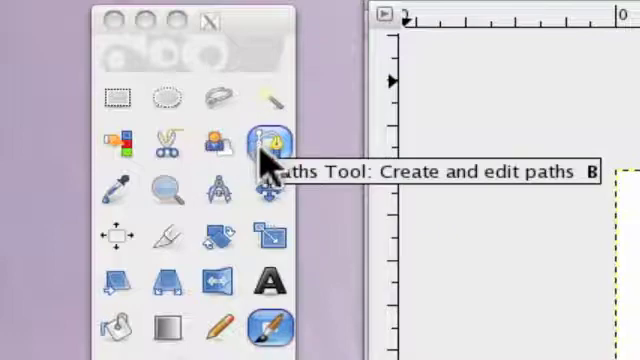
mouse_move(264, 160)
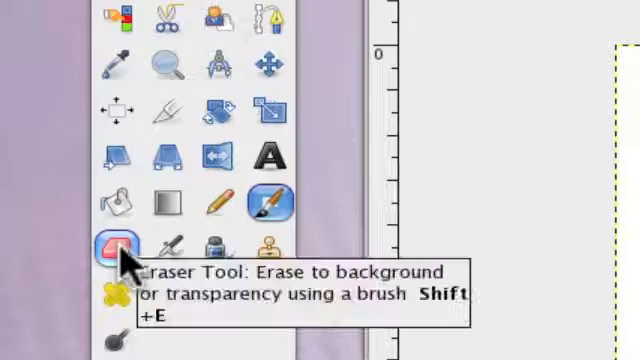
mouse_move(210, 244)
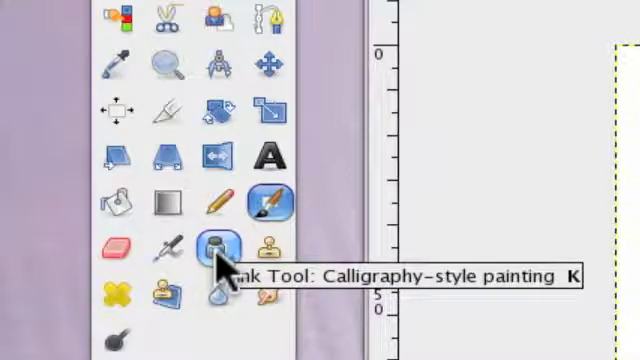
mouse_move(266, 248)
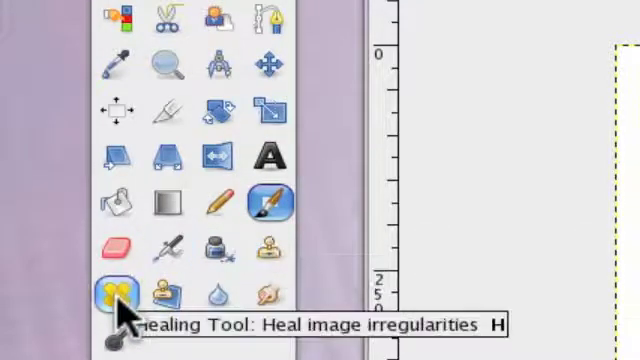
mouse_move(164, 292)
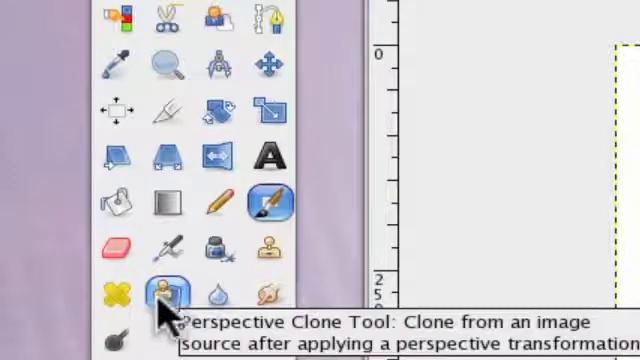
mouse_move(210, 292)
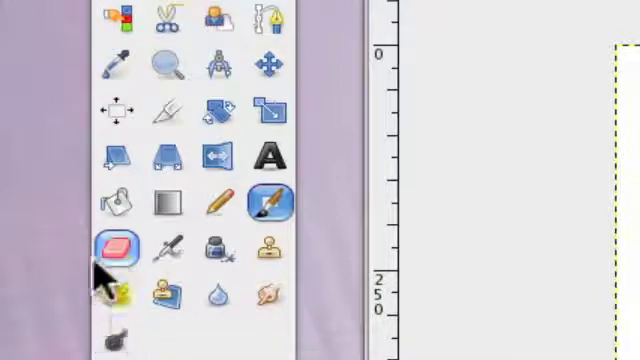
mouse_move(112, 108)
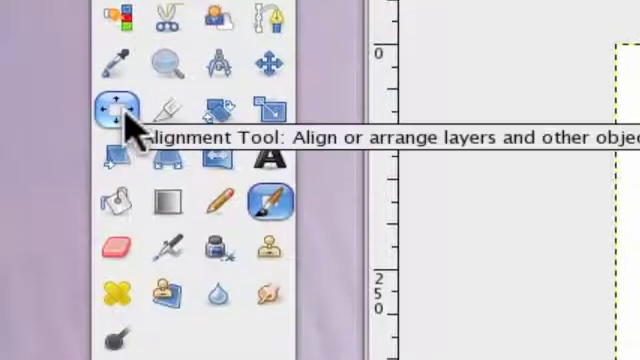
mouse_move(168, 108)
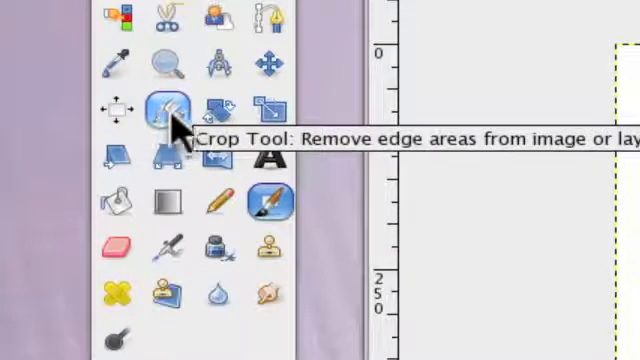
mouse_move(264, 108)
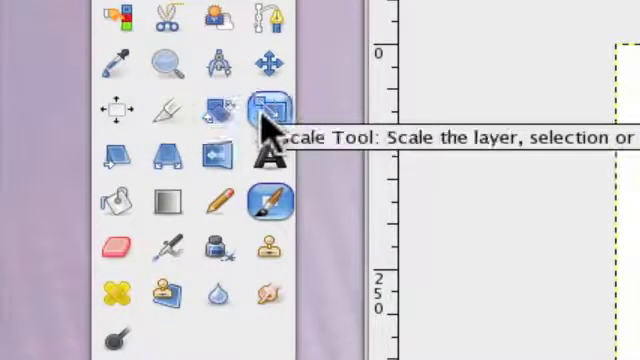
mouse_move(110, 156)
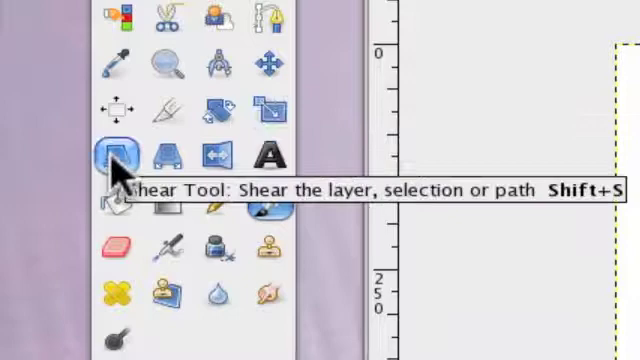
mouse_move(160, 156)
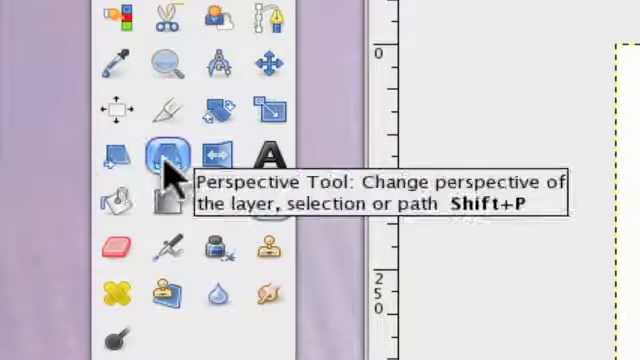
mouse_move(212, 152)
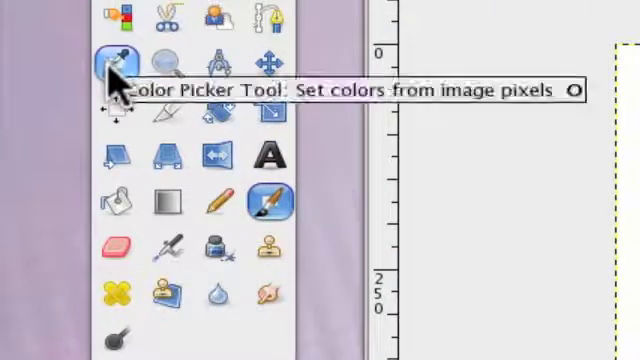
mouse_move(156, 58)
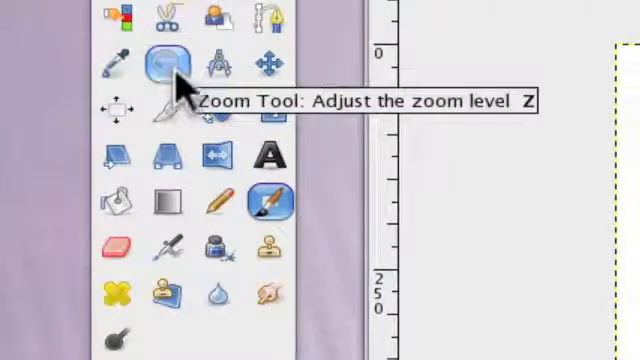
mouse_move(212, 64)
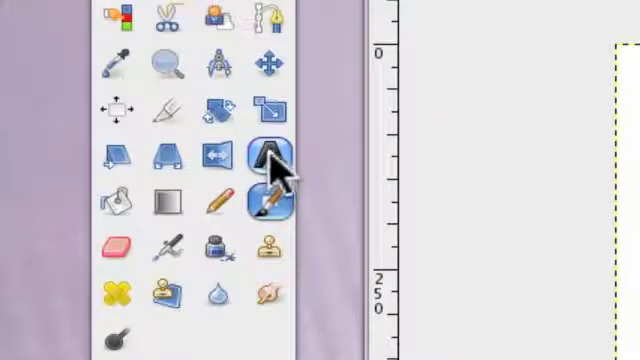
mouse_move(264, 160)
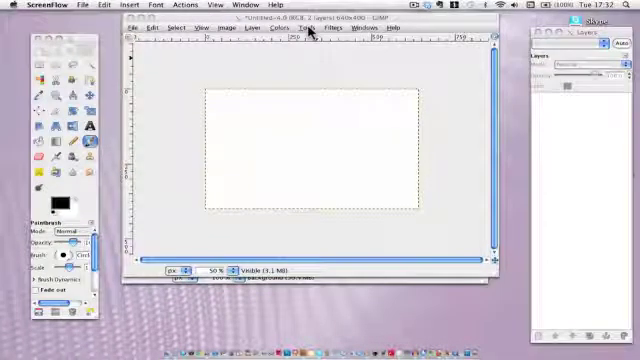
click(312, 28)
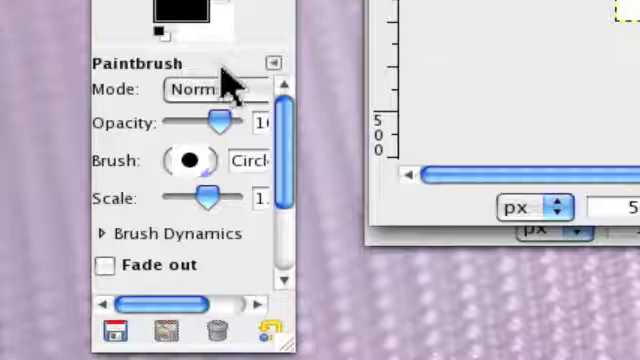
mouse_move(190, 162)
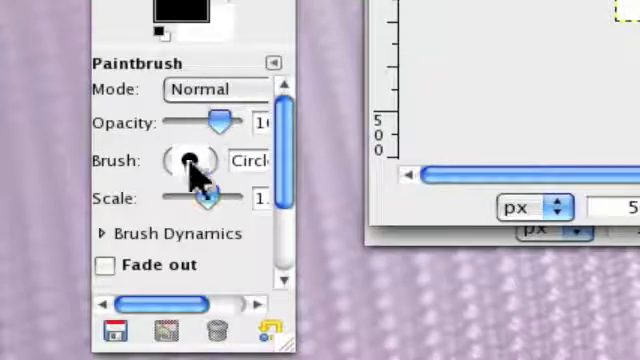